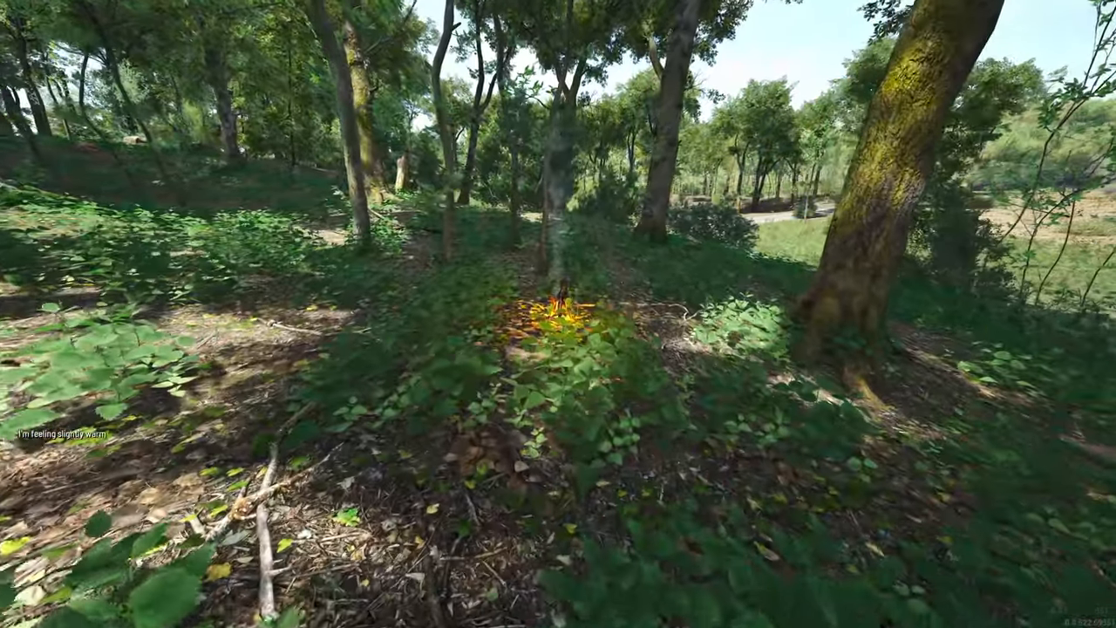
pyautogui.moveTo(558, 314)
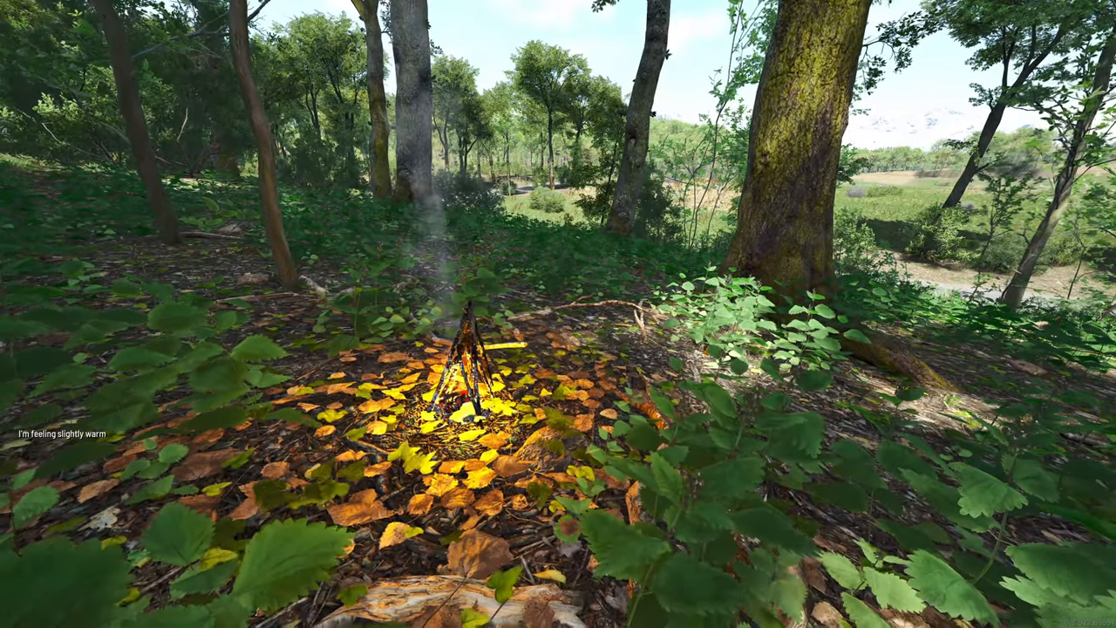
# Step: Bring up the campfire's cooking panel listing the two empty skewer spots
pyautogui.press('tab')
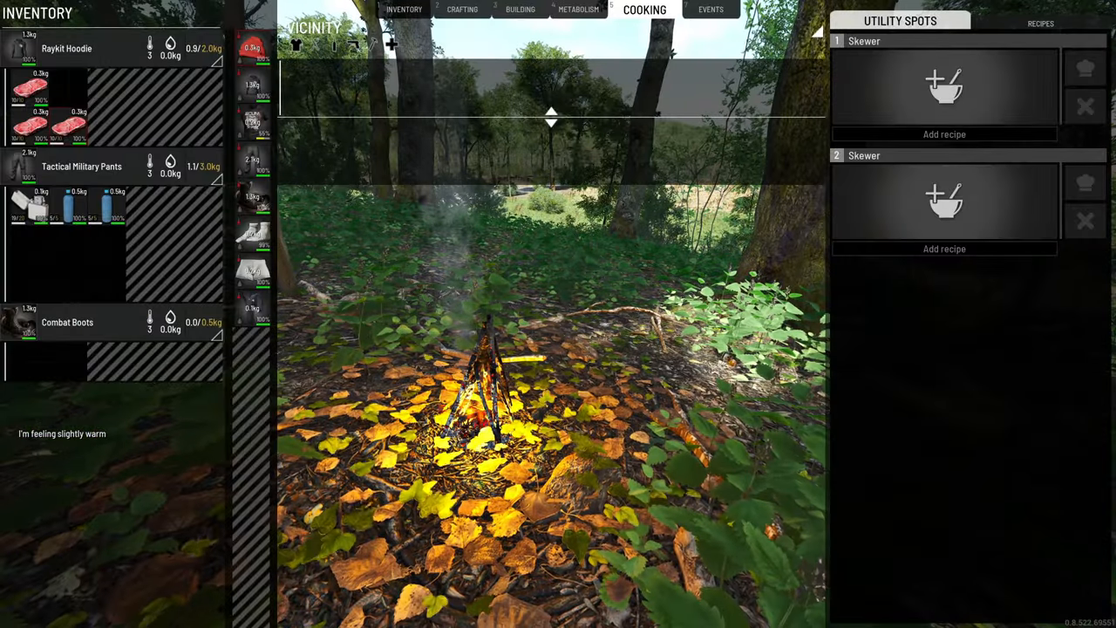
pyautogui.moveTo(52, 105)
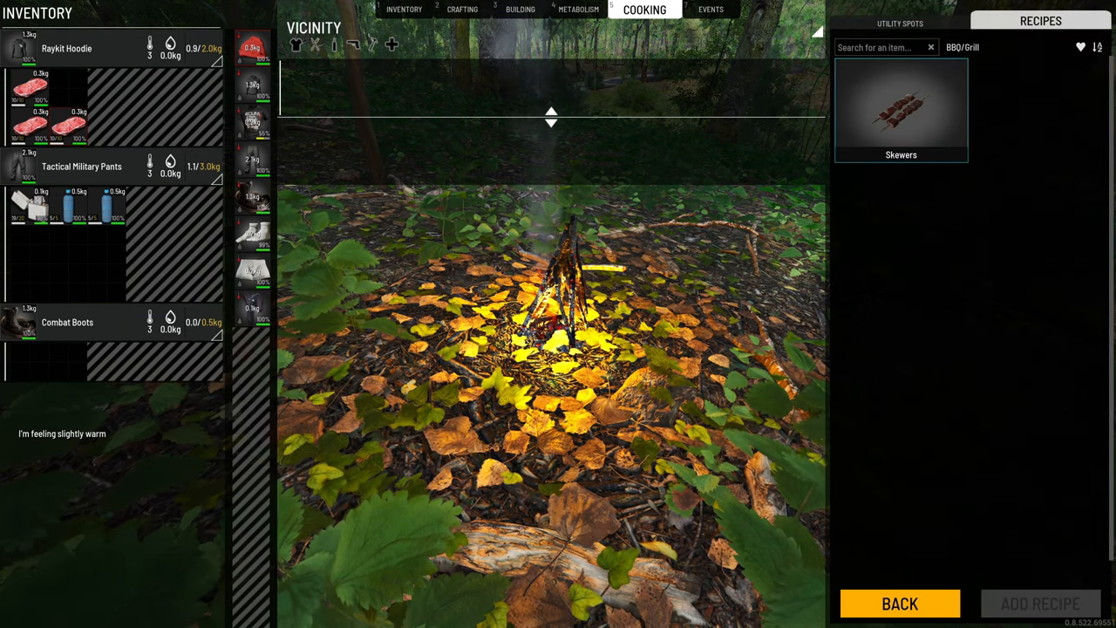
# Step: Add the Meat Skewer recipe from the Skewers category and view both spot timers
pyautogui.click(899, 21)
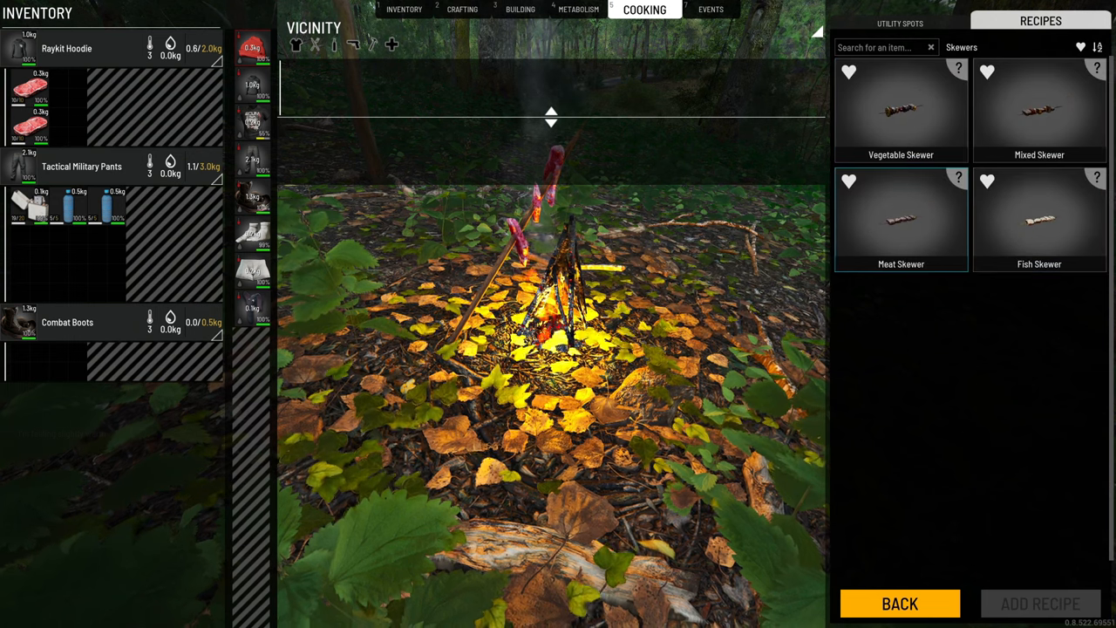
pyautogui.click(900, 21)
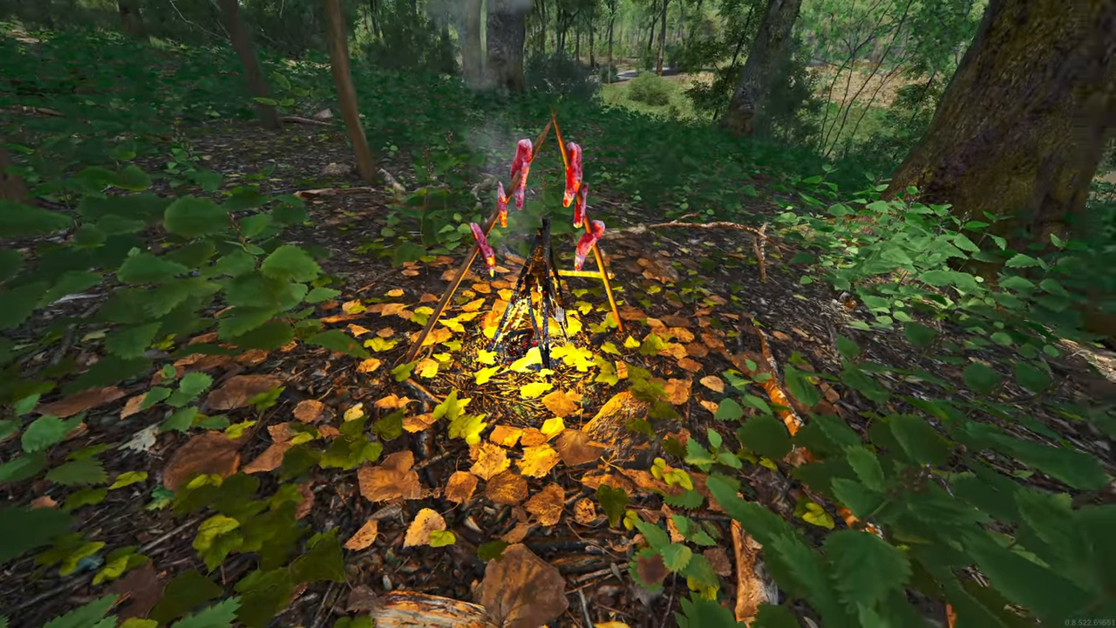
pyautogui.press('tab')
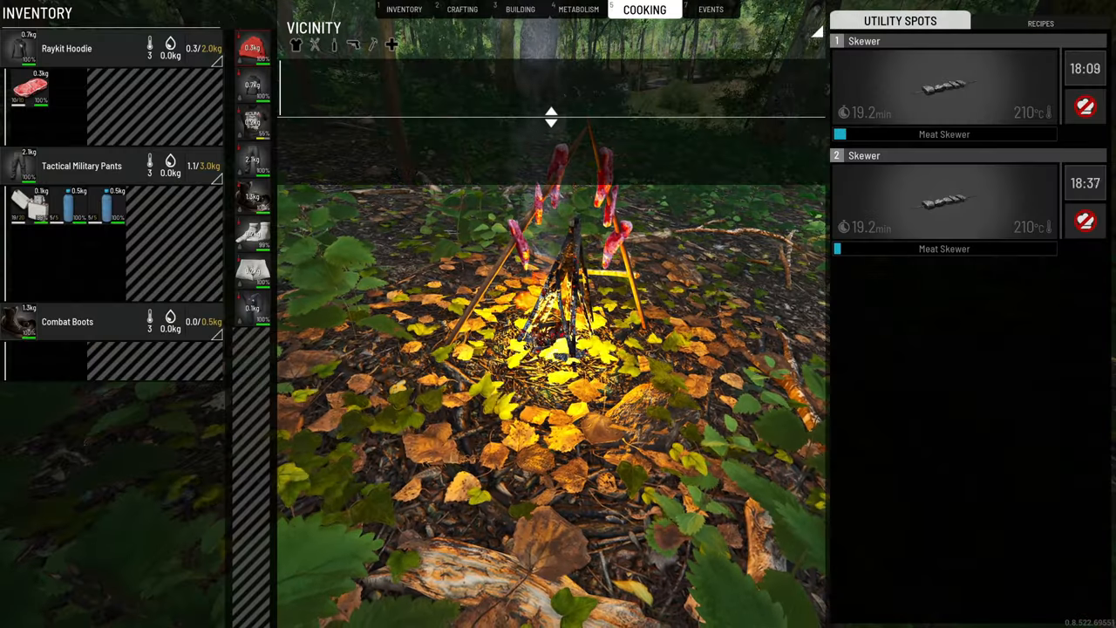